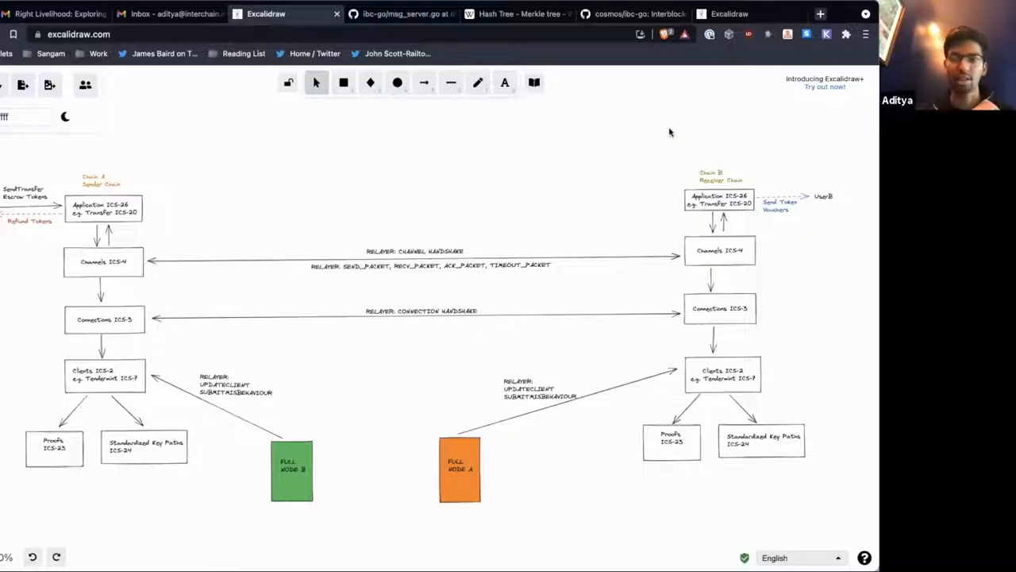
mouse_move(560, 164)
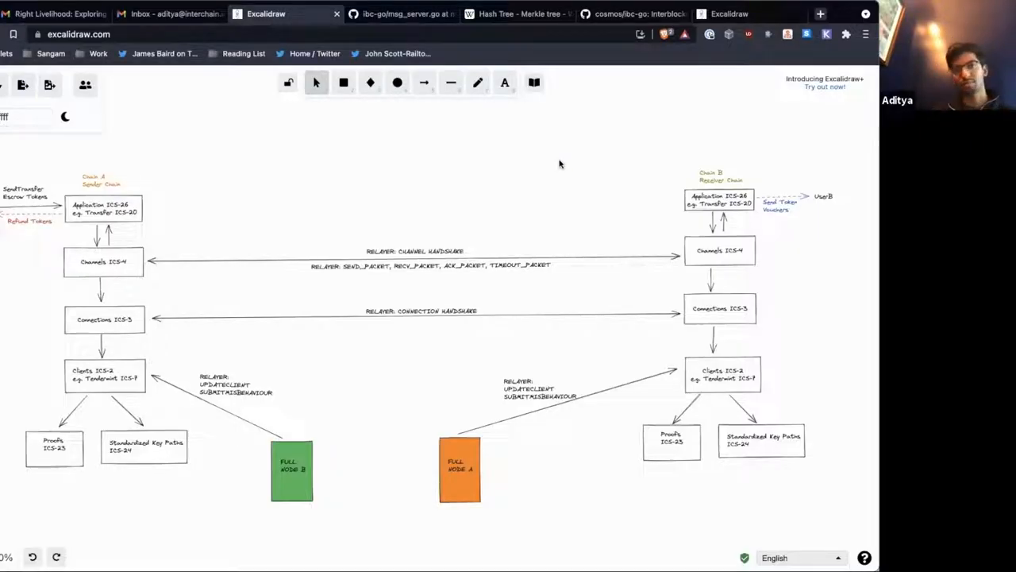
mouse_move(454, 210)
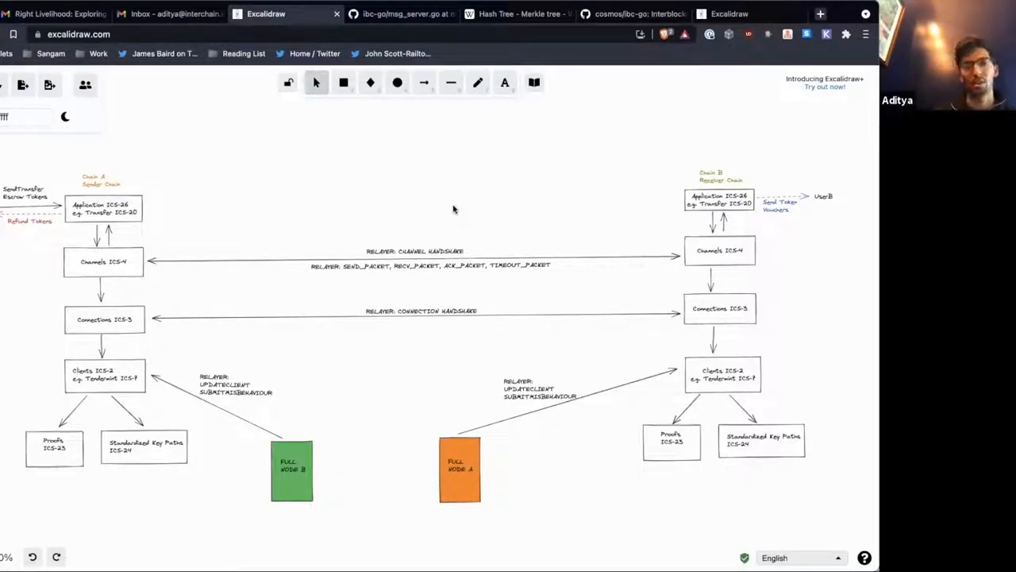
mouse_move(432, 239)
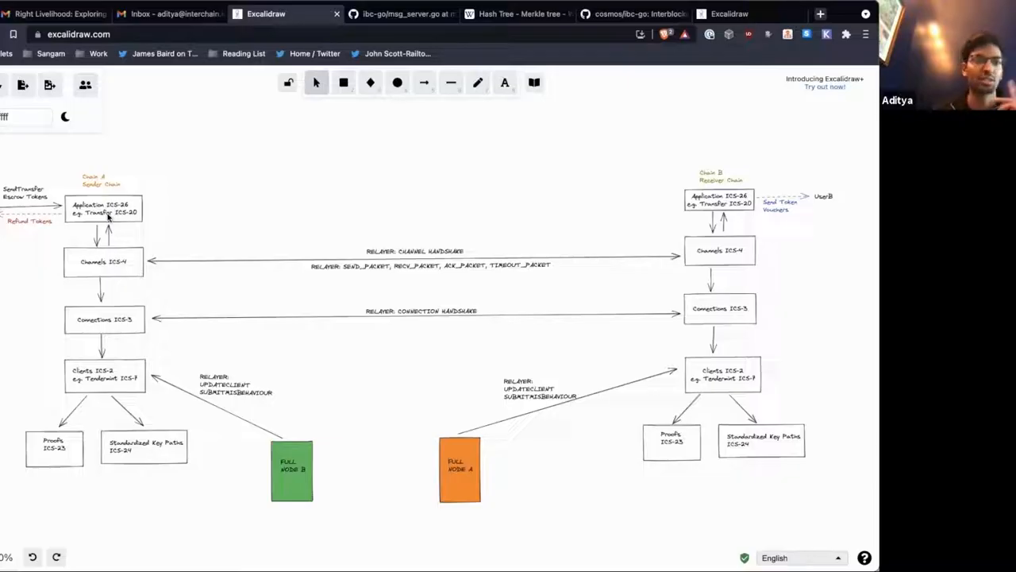
mouse_move(40, 228)
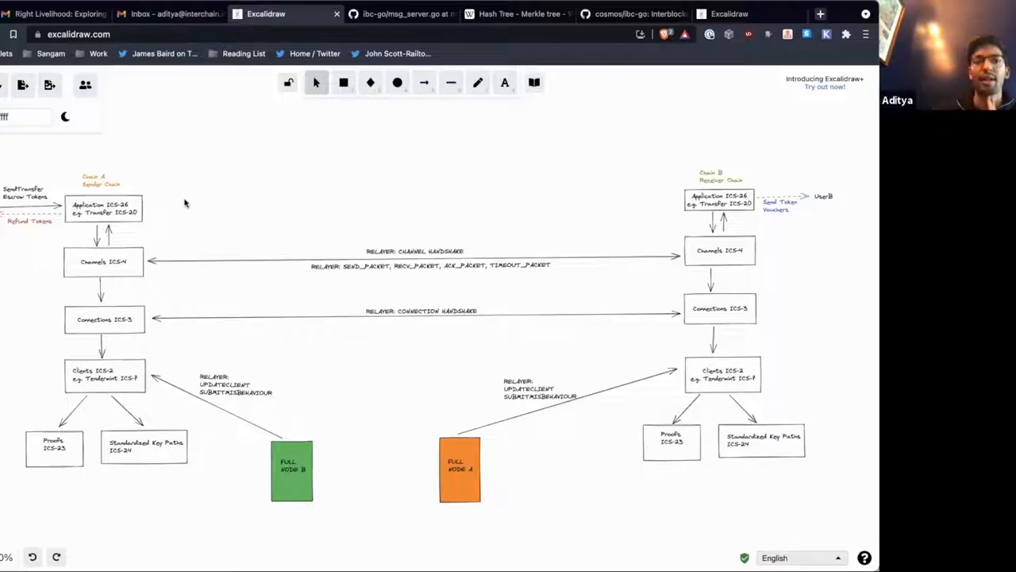
mouse_move(91, 221)
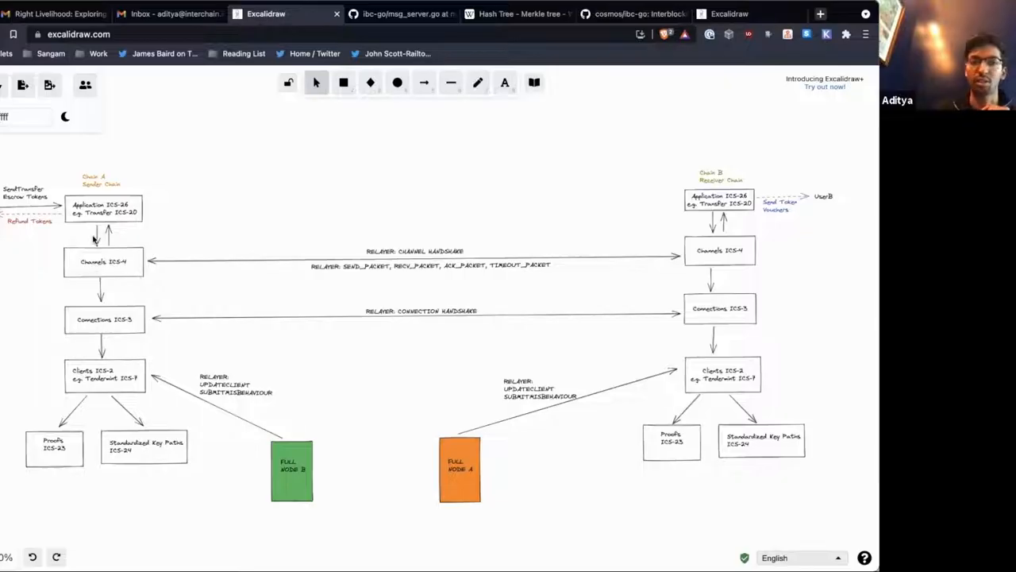
mouse_move(94, 259)
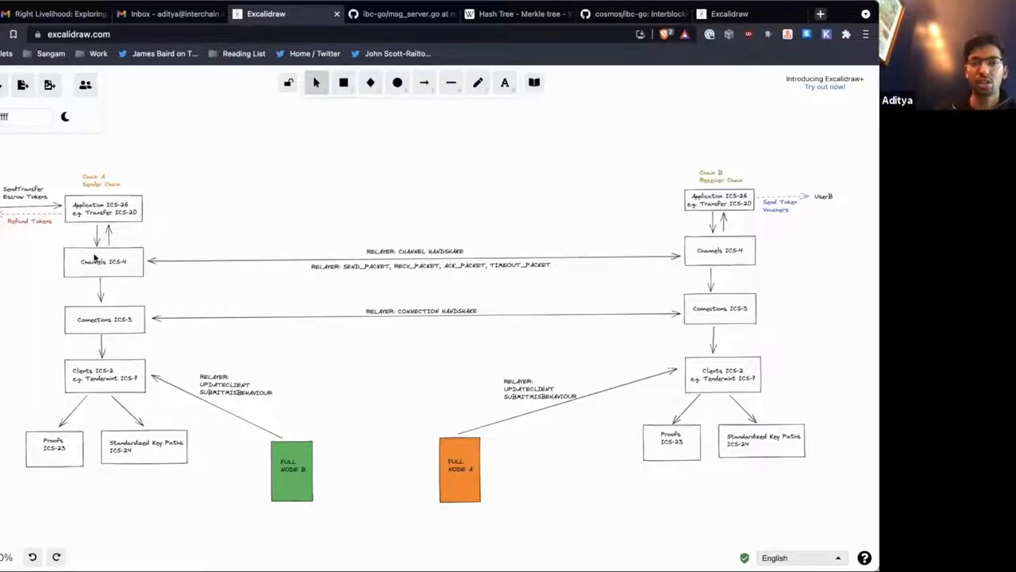
mouse_move(331, 299)
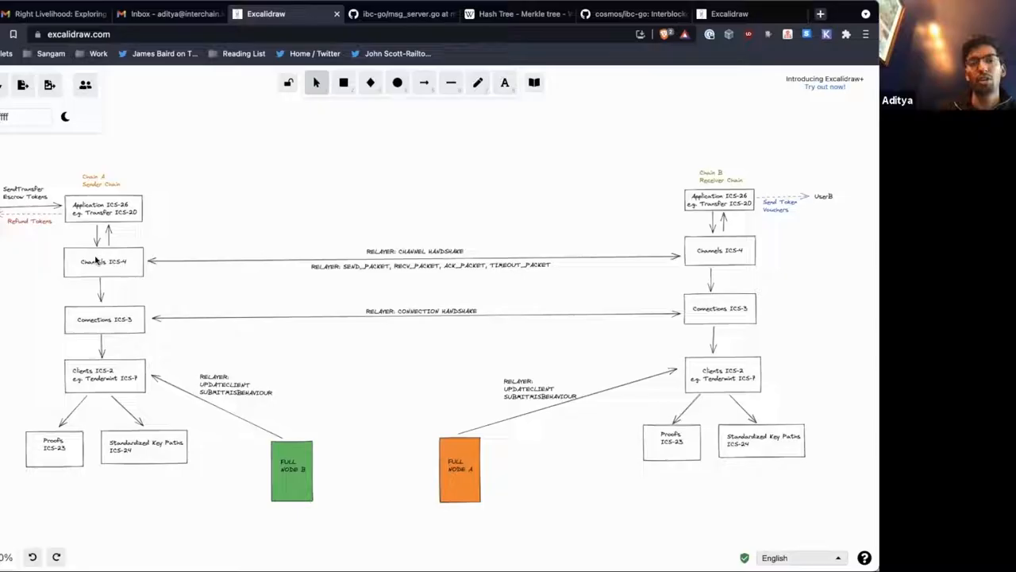
mouse_move(91, 280)
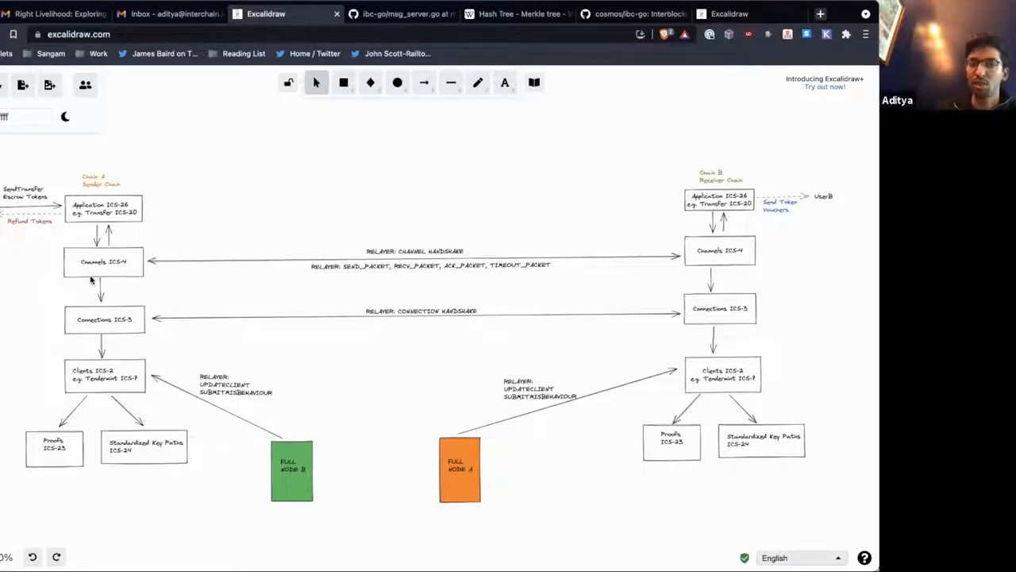
mouse_move(45, 260)
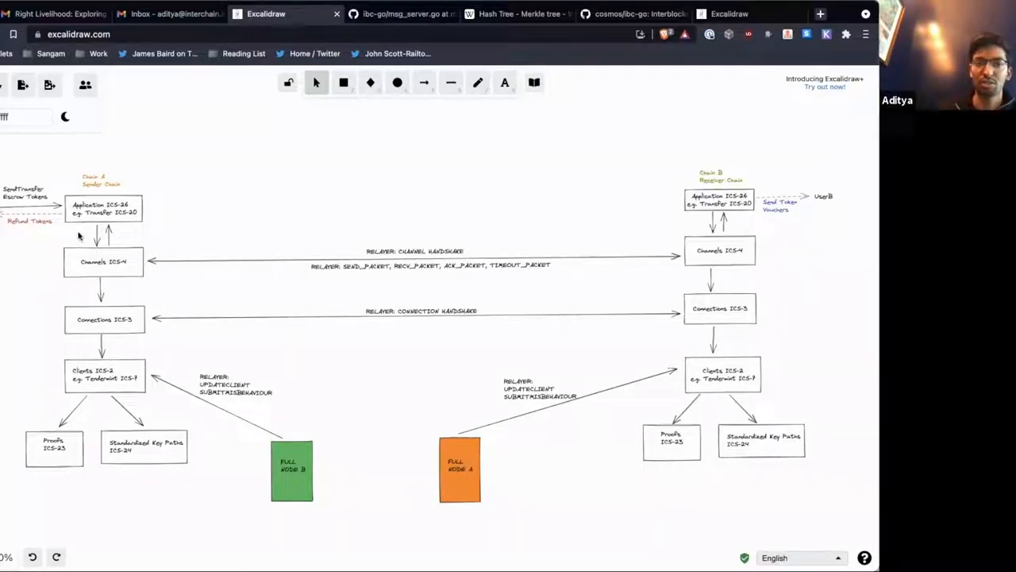
mouse_move(663, 204)
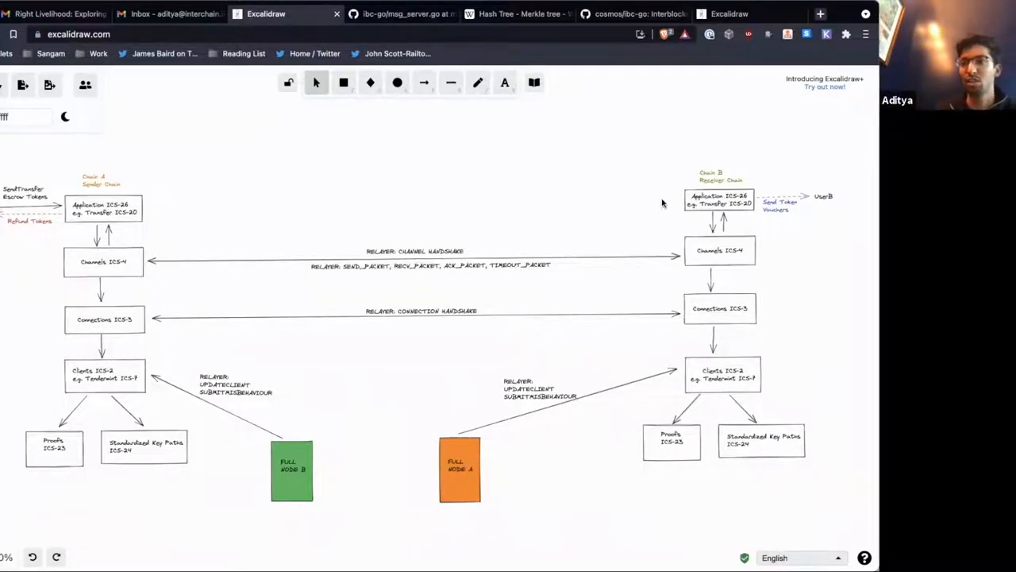
mouse_move(189, 284)
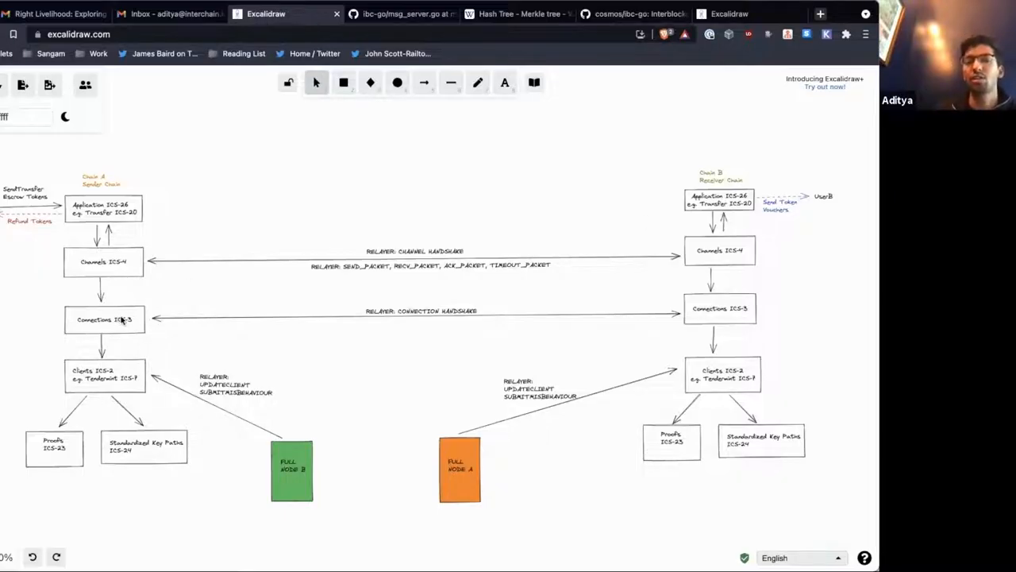
mouse_move(60, 379)
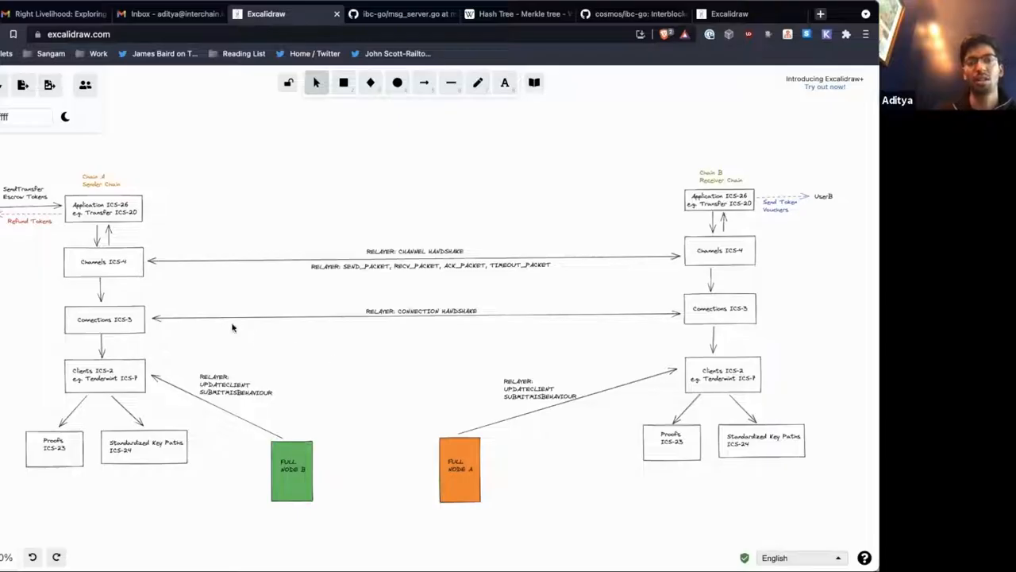
mouse_move(116, 268)
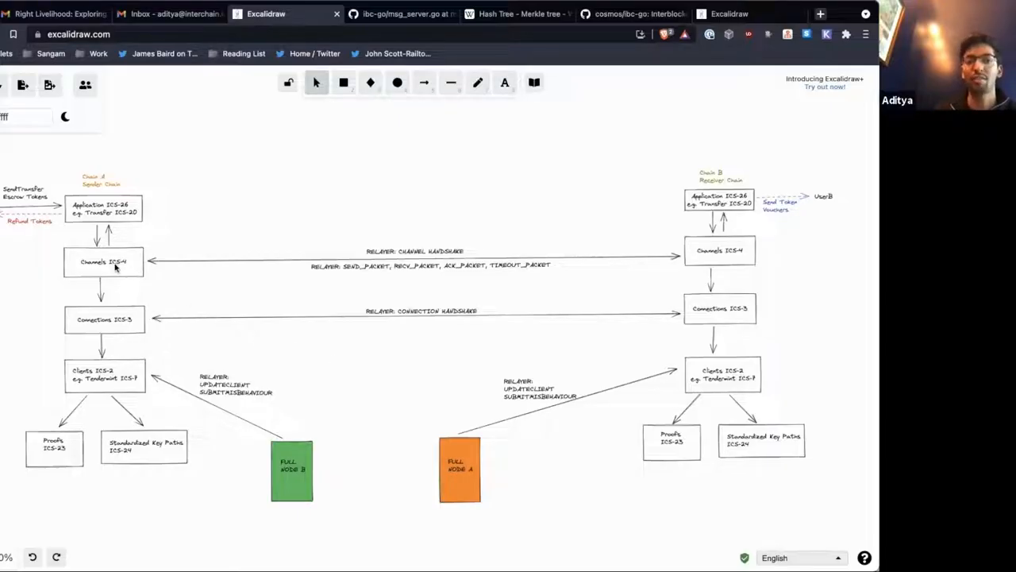
mouse_move(117, 343)
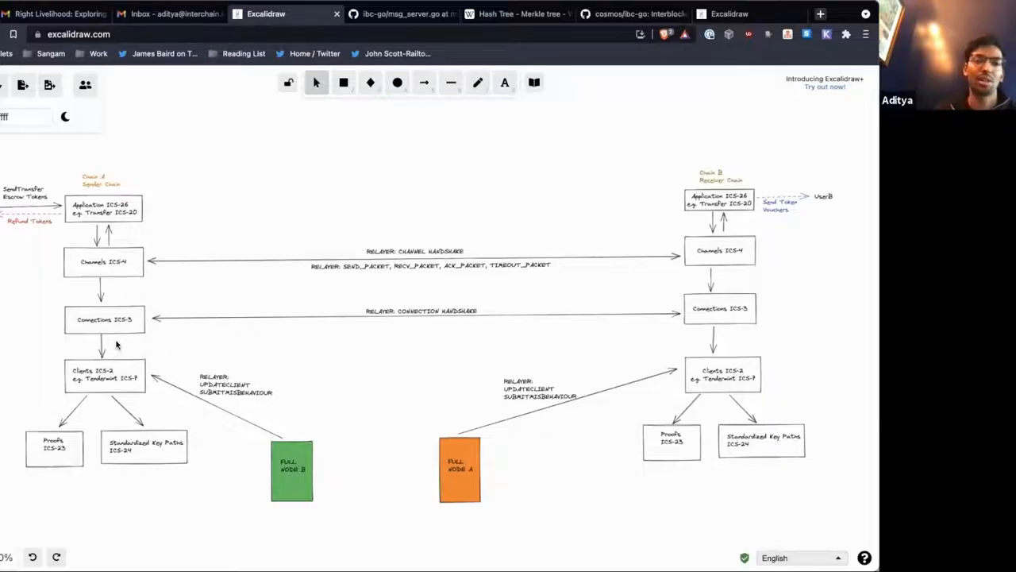
mouse_move(78, 328)
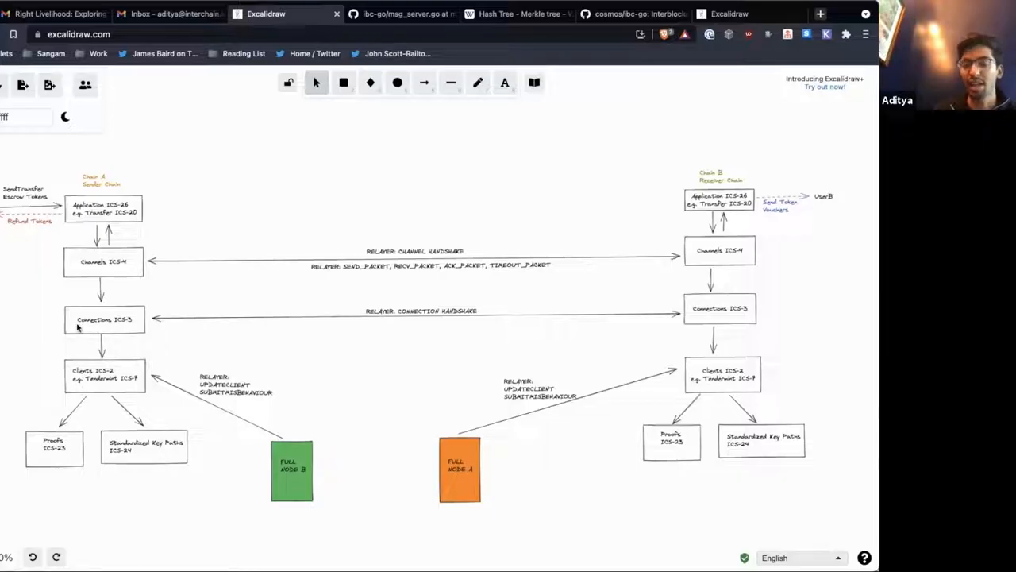
mouse_move(141, 337)
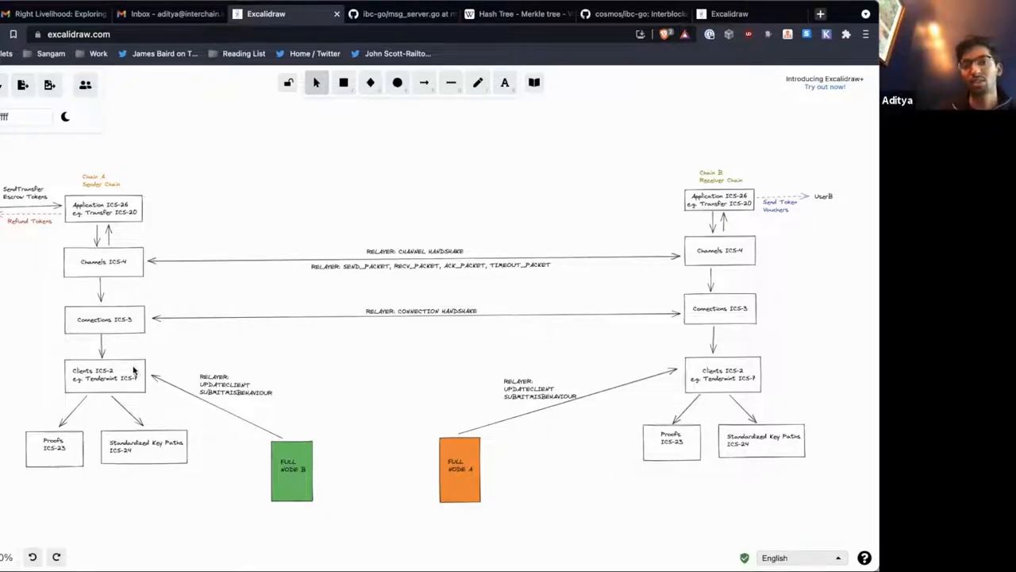
mouse_move(66, 379)
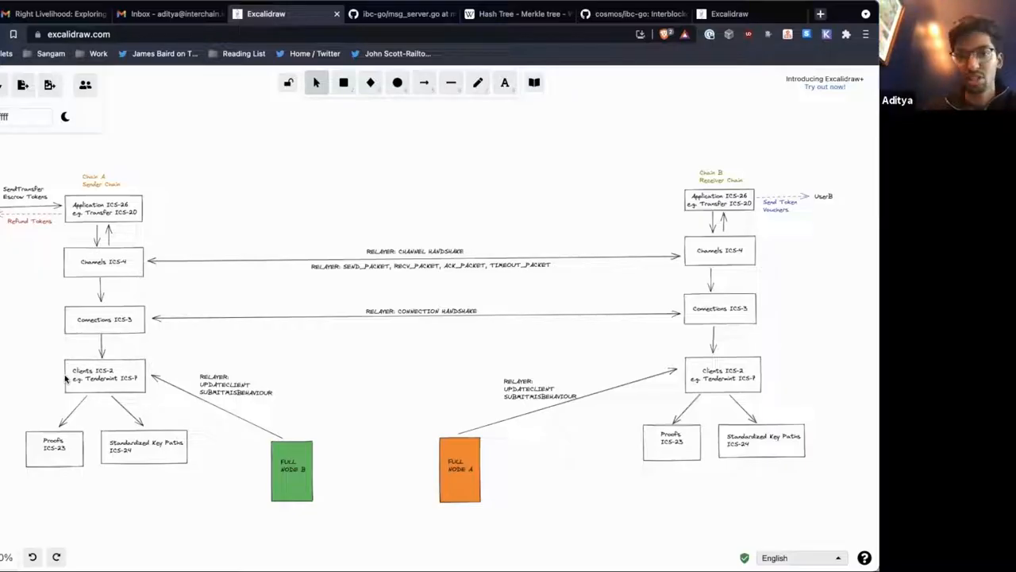
mouse_move(212, 281)
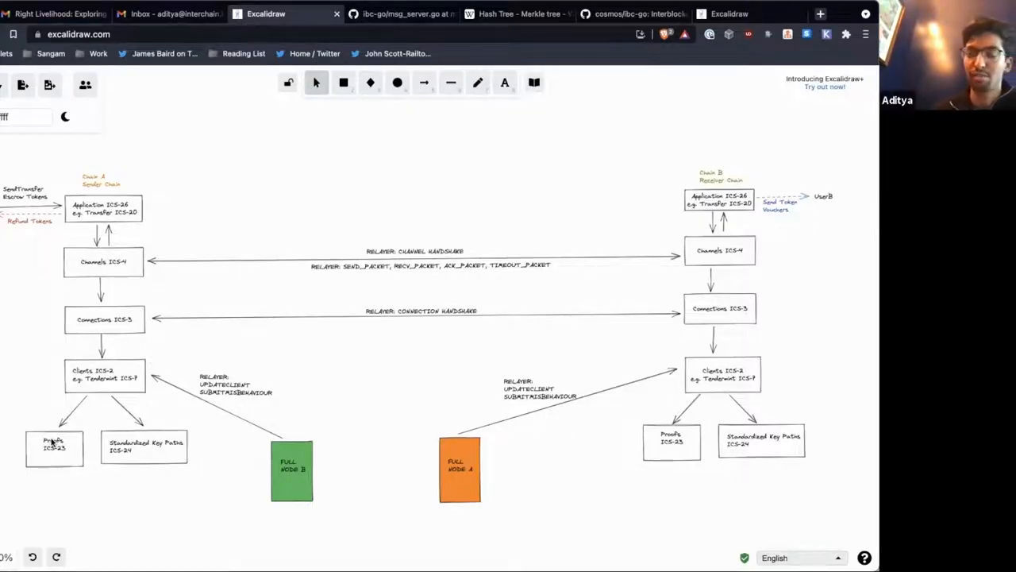
mouse_move(143, 470)
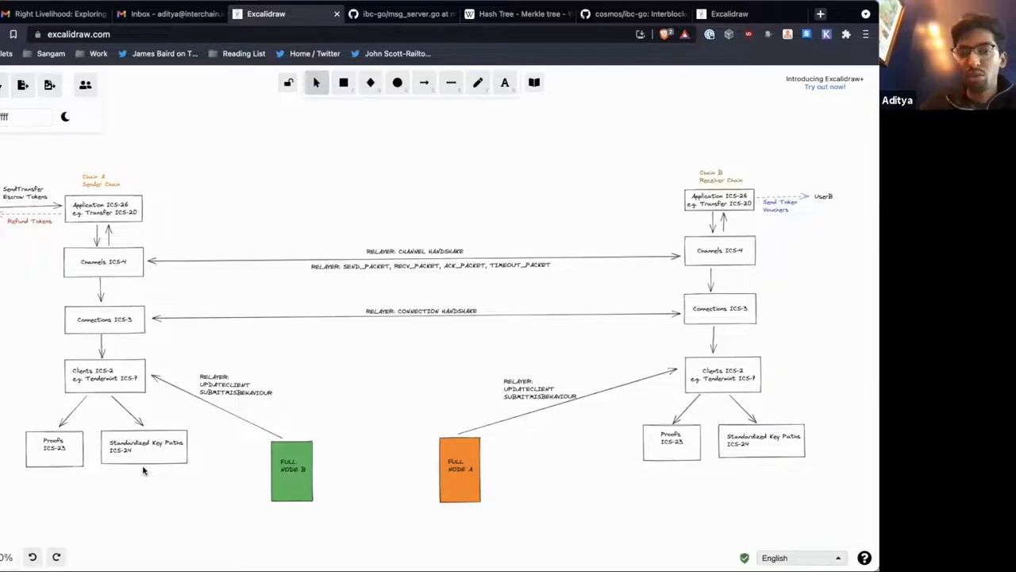
mouse_move(299, 447)
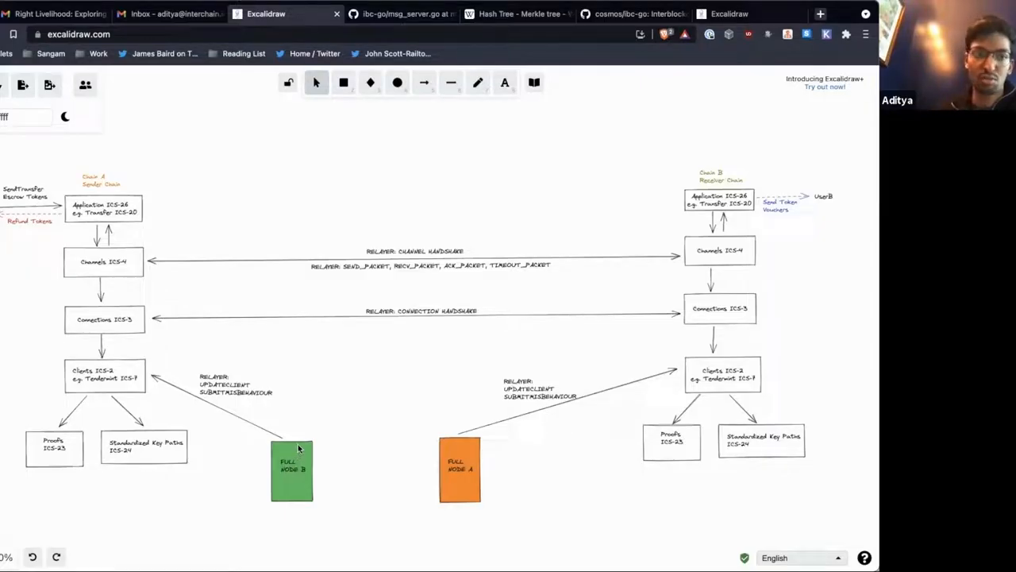
mouse_move(106, 183)
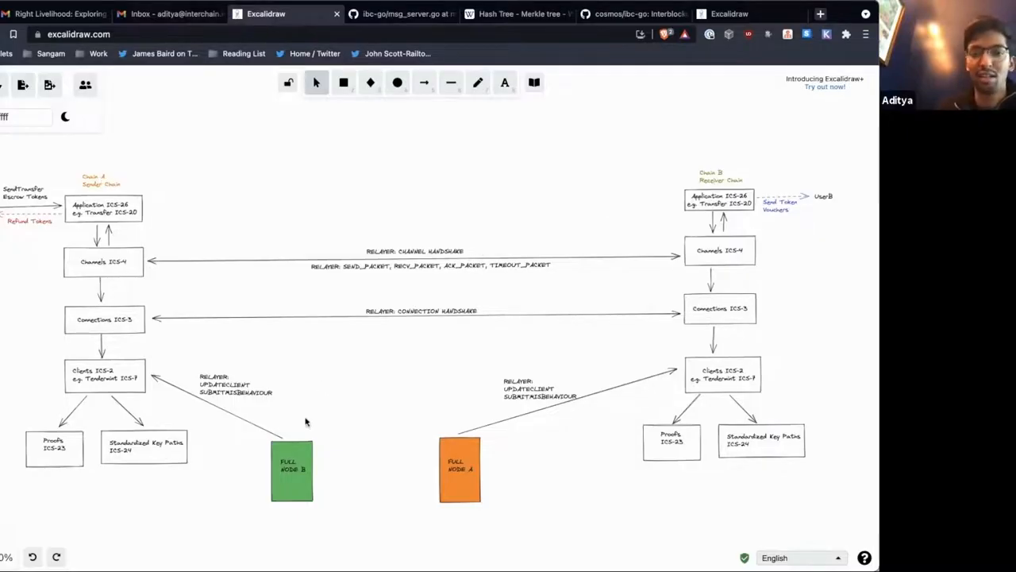
mouse_move(258, 434)
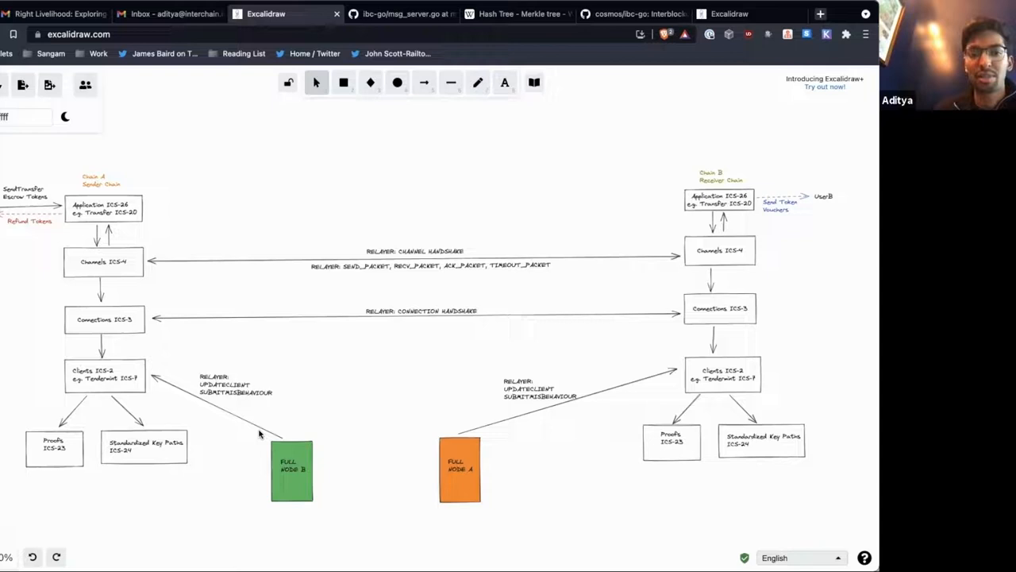
mouse_move(181, 401)
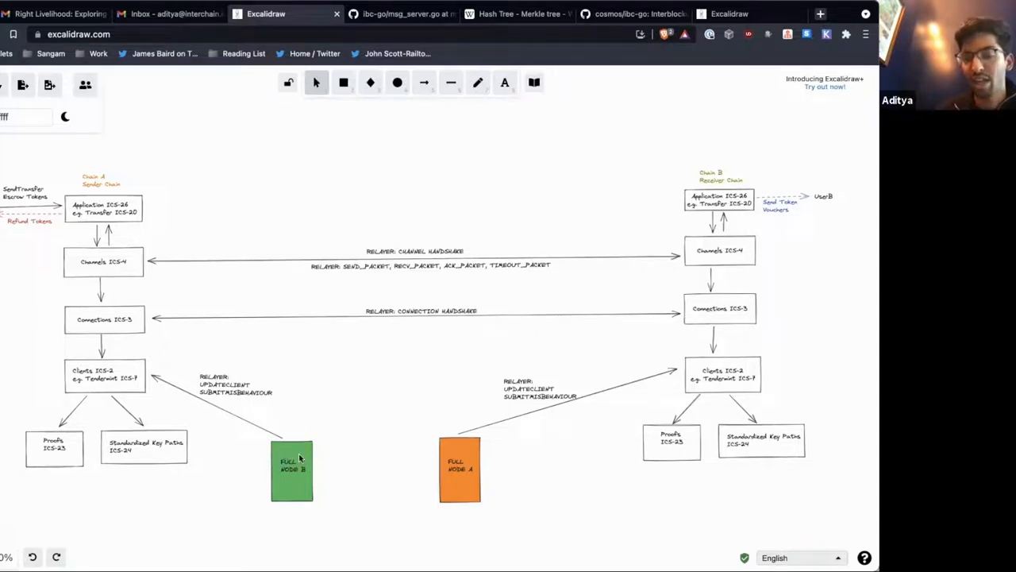
mouse_move(148, 389)
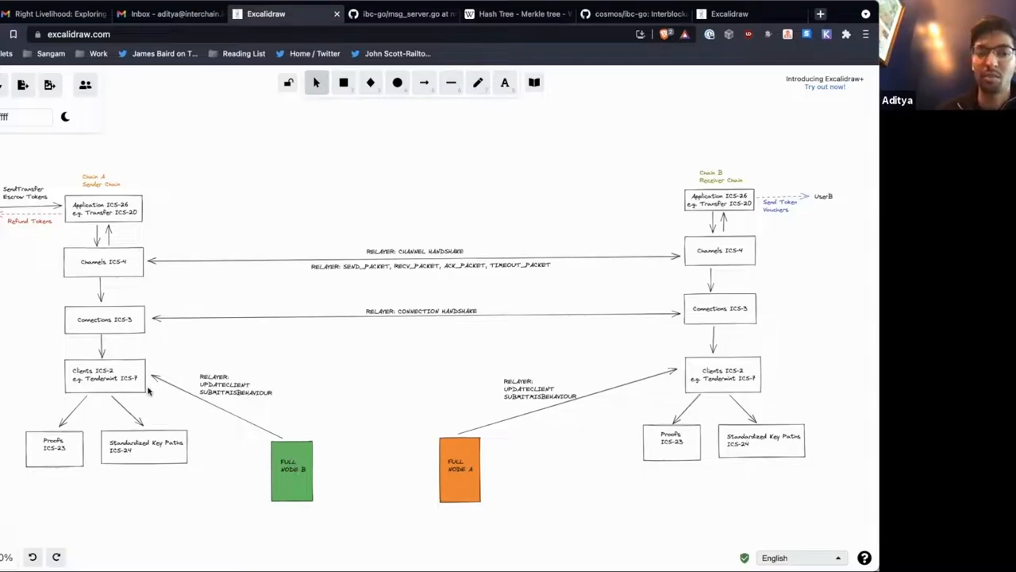
mouse_move(129, 387)
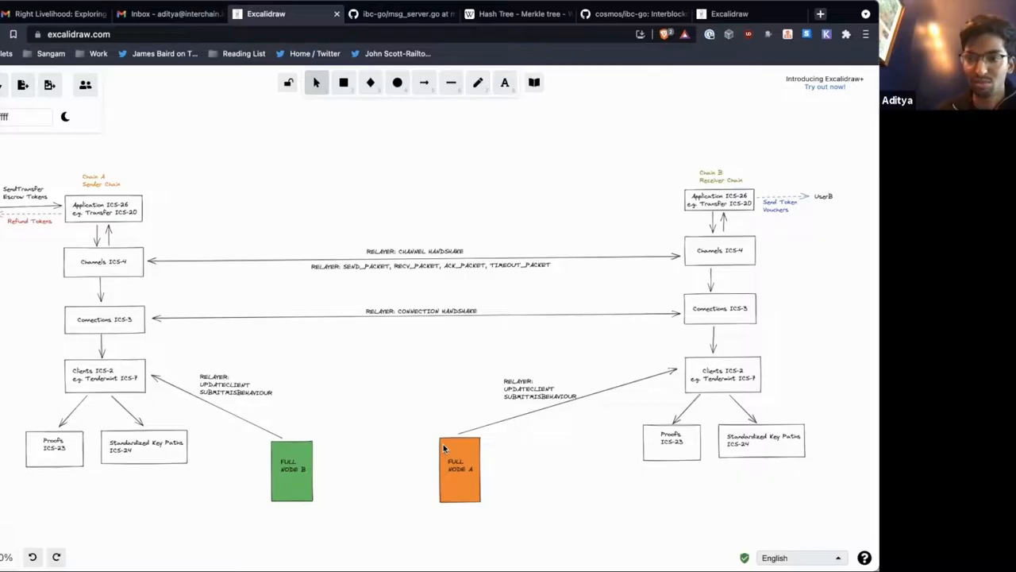
mouse_move(461, 461)
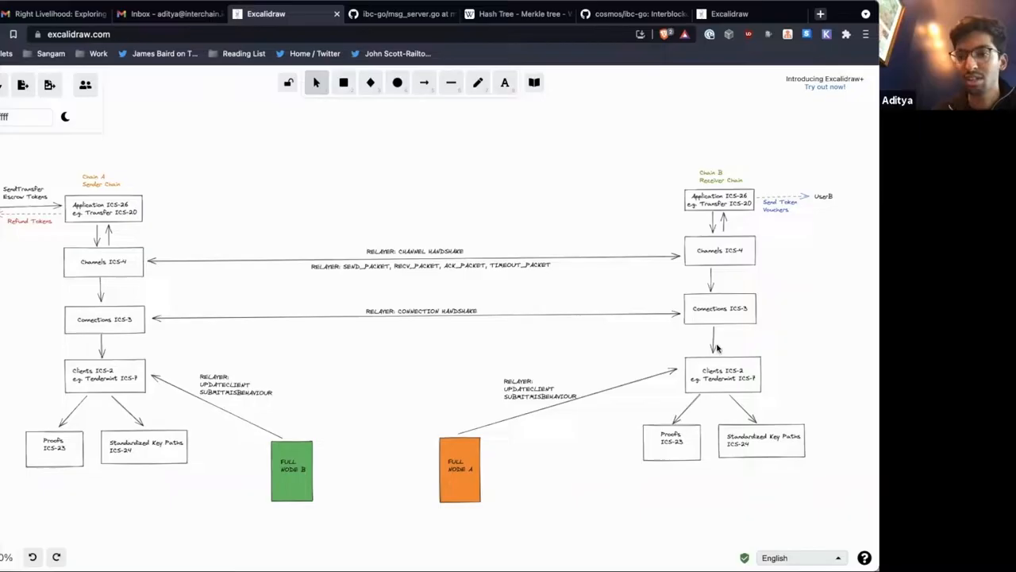
mouse_move(653, 369)
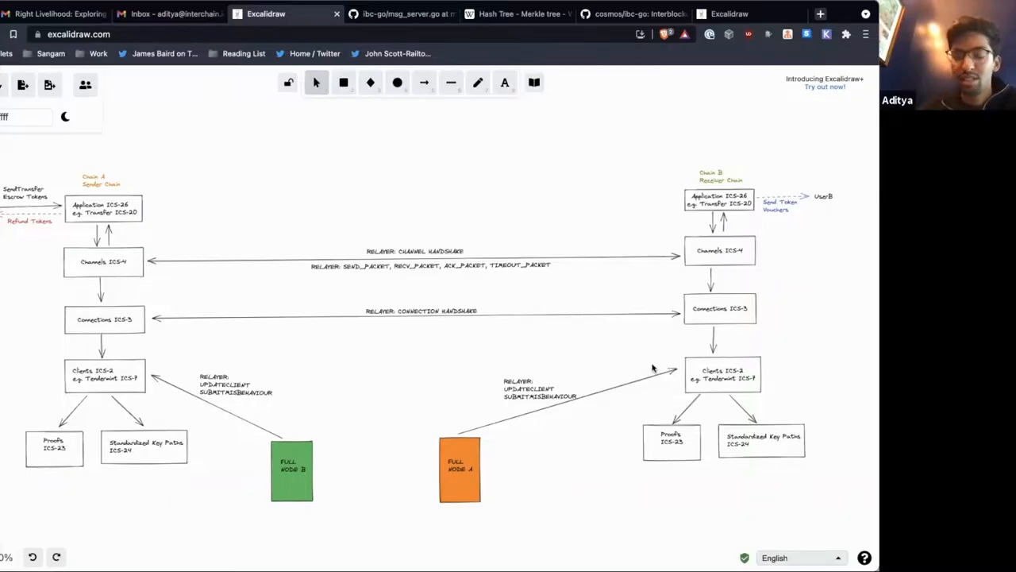